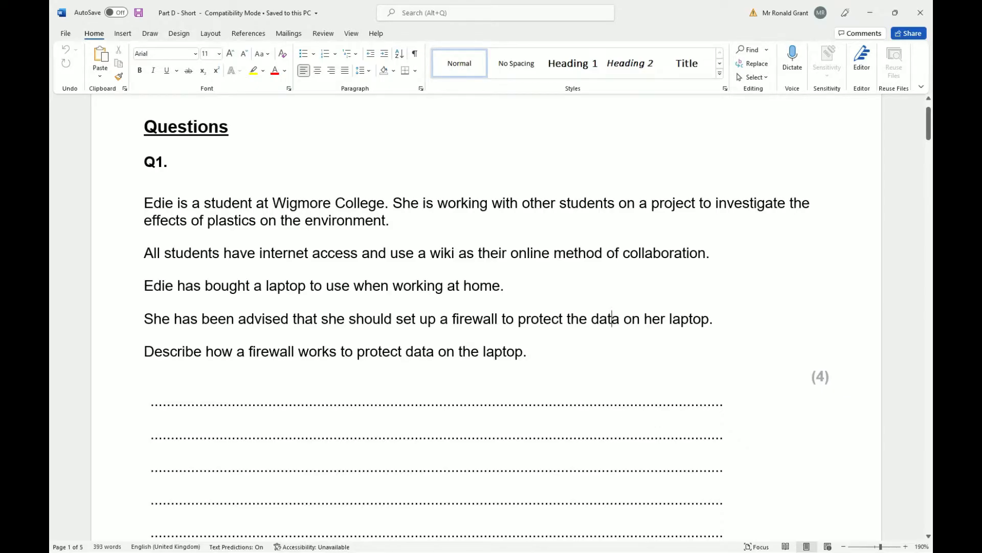
mouse_move(700, 188)
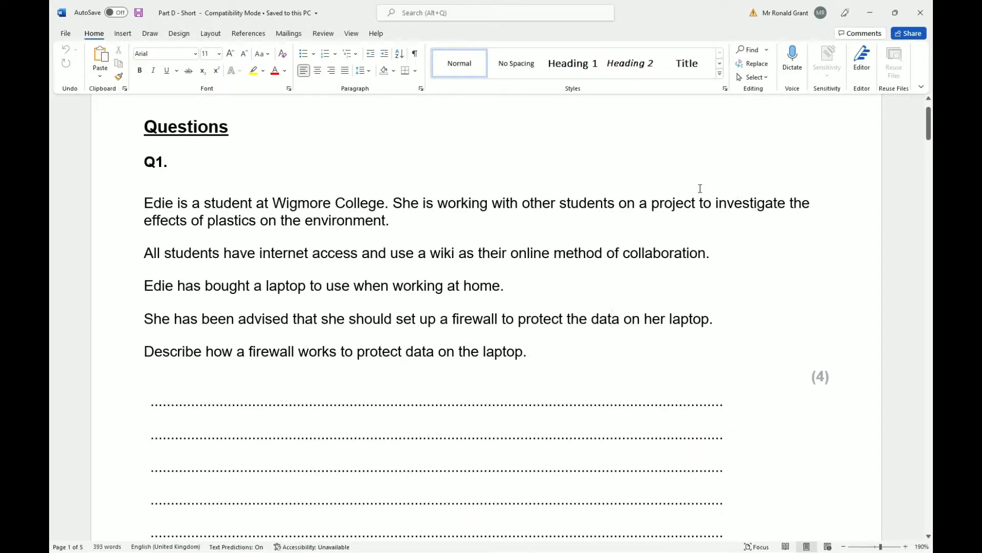
mouse_move(676, 196)
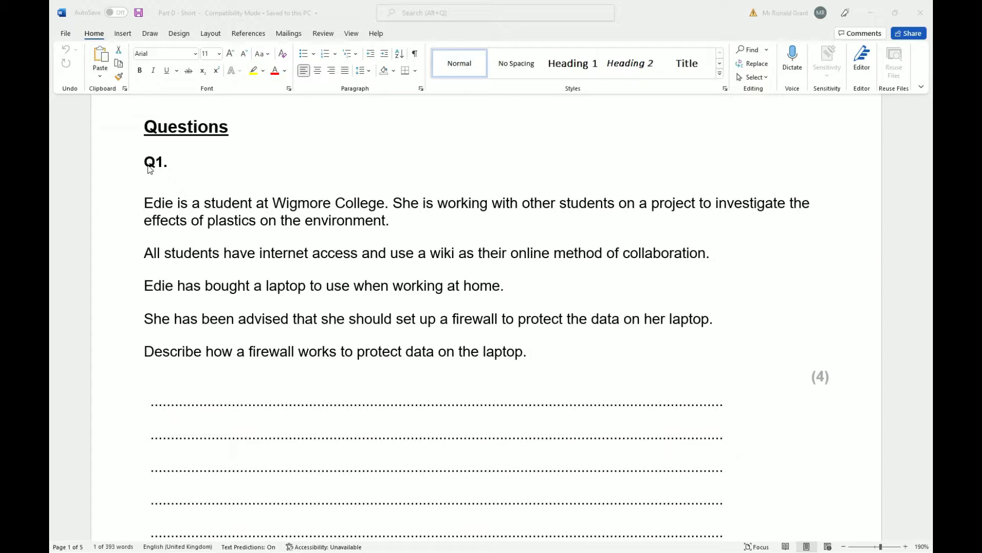
mouse_move(159, 202)
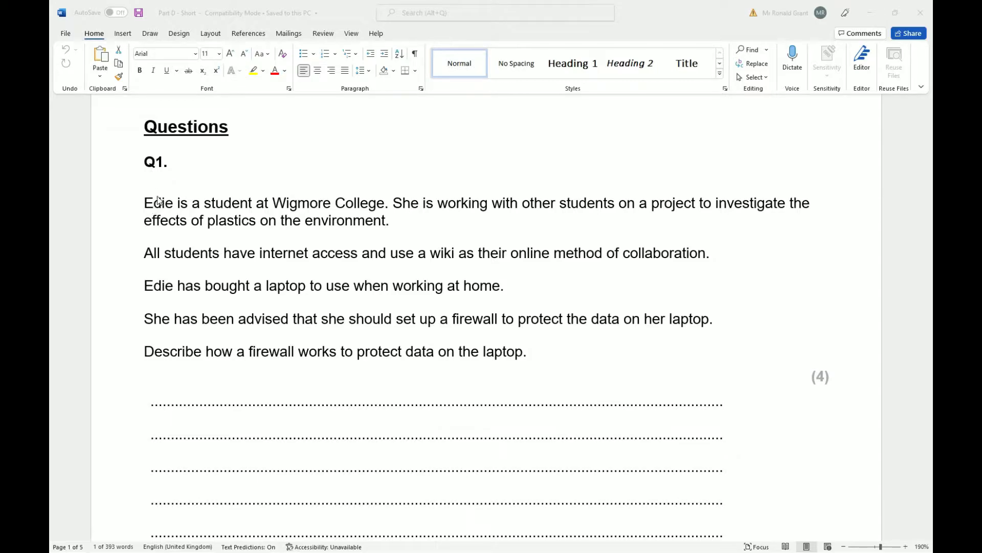
mouse_move(279, 215)
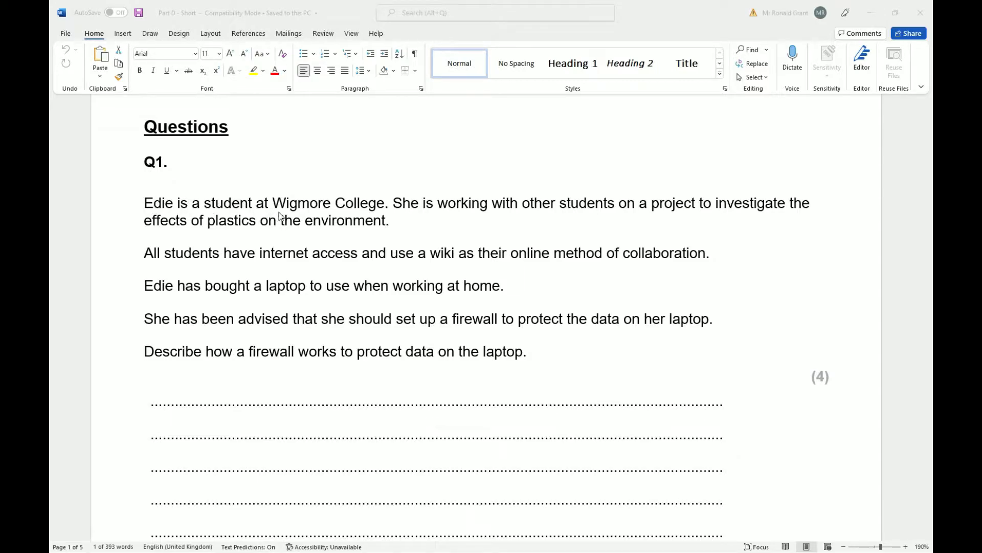
mouse_move(514, 216)
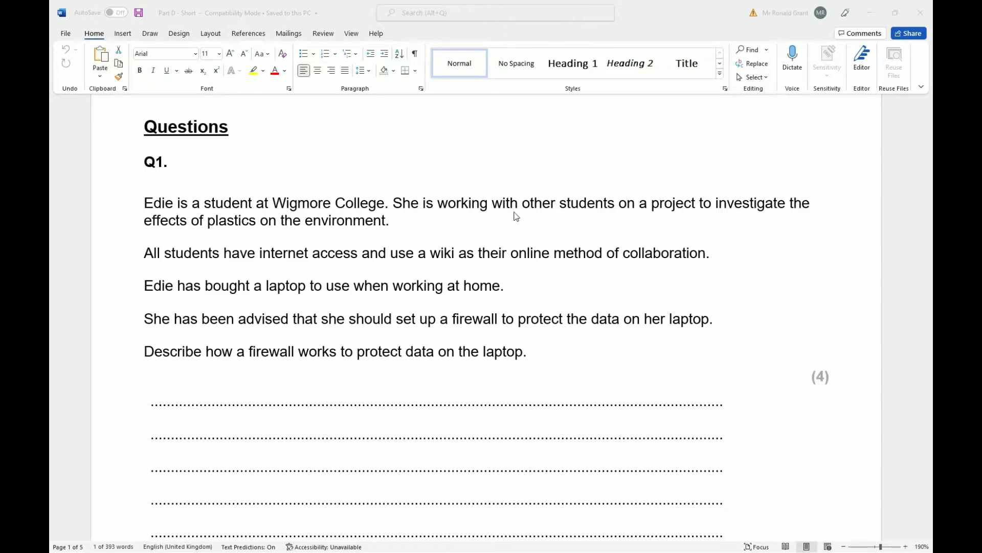
mouse_move(447, 238)
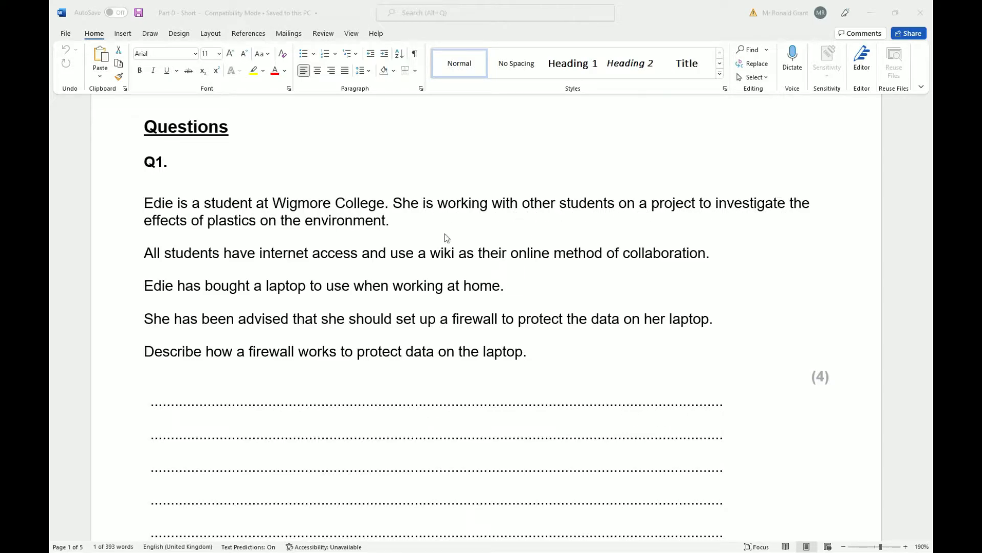
mouse_move(233, 247)
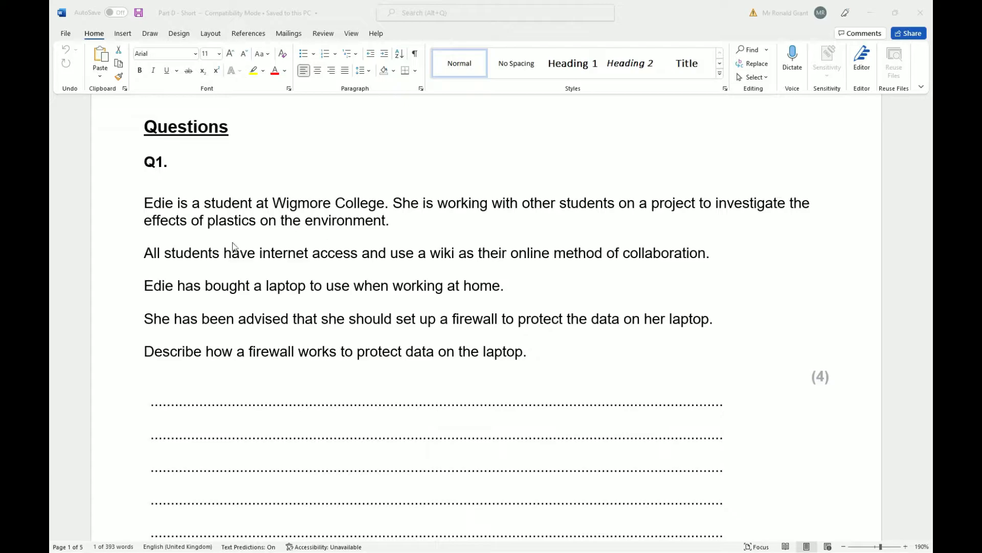
mouse_move(287, 276)
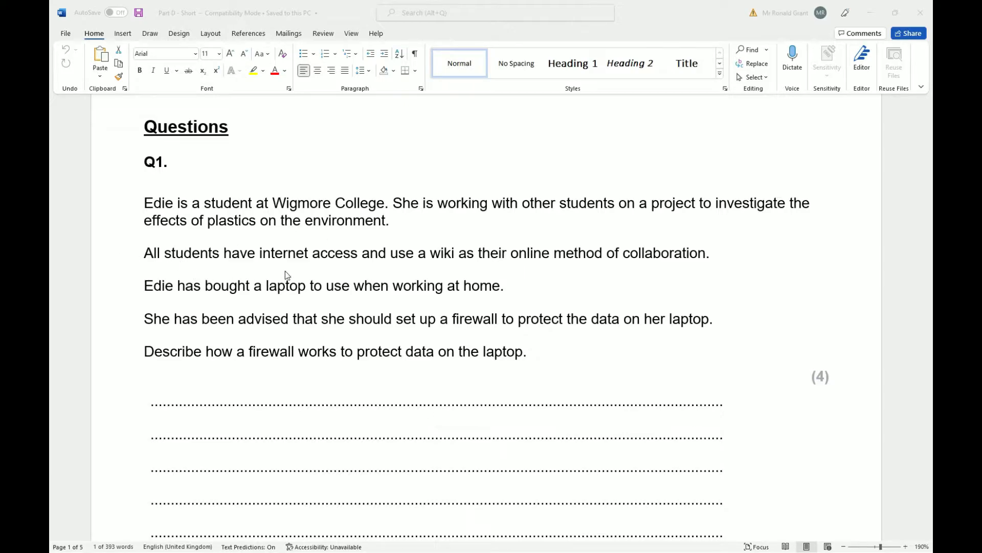
mouse_move(412, 263)
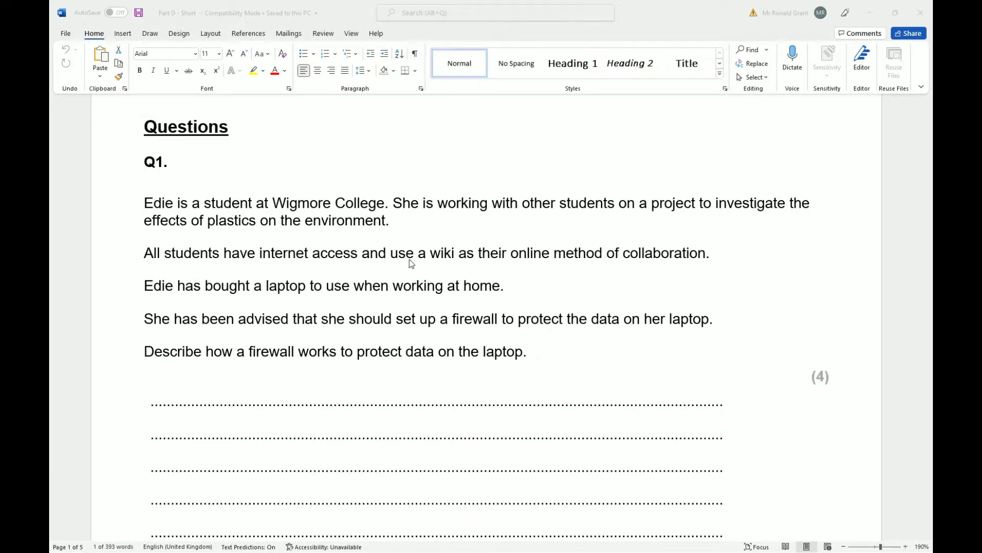
mouse_move(697, 259)
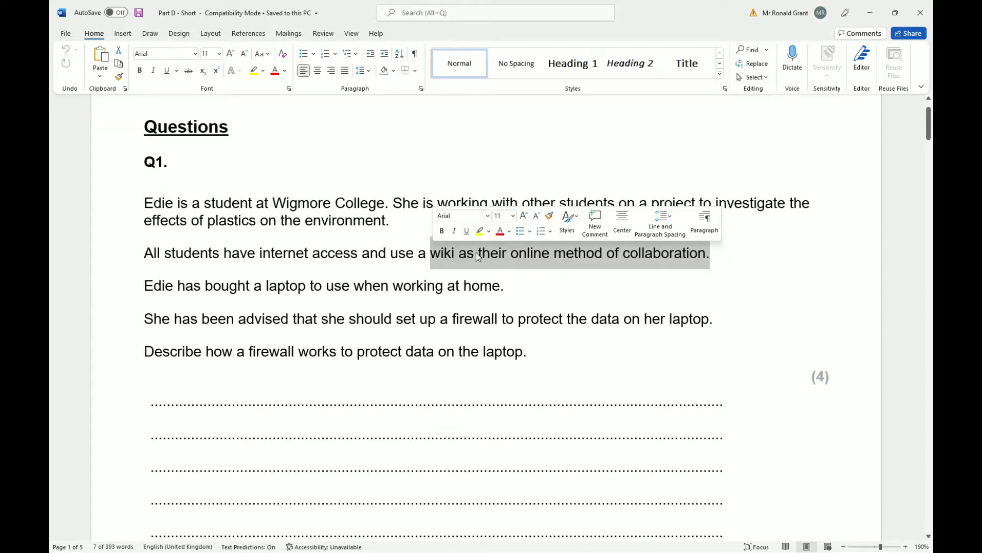
mouse_move(638, 254)
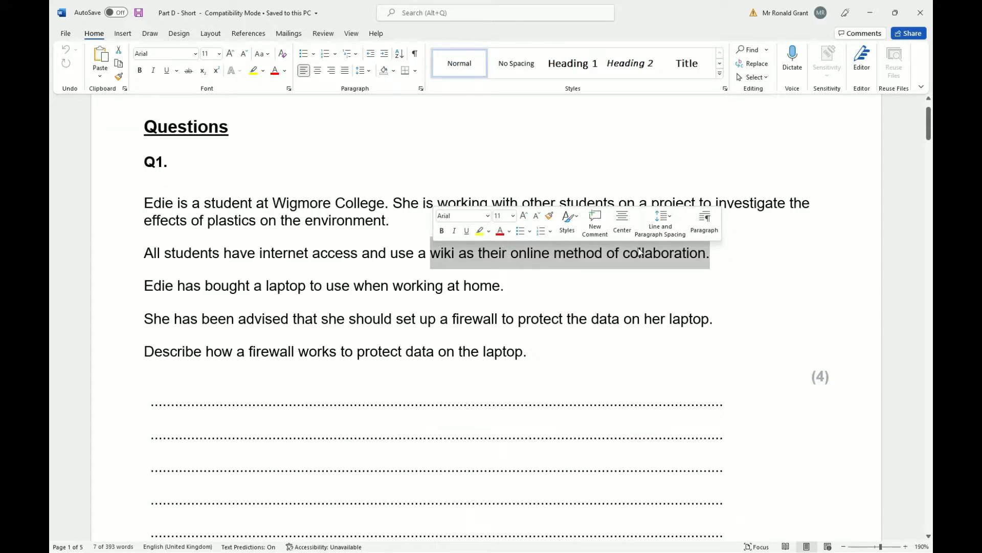
double_click(664, 253)
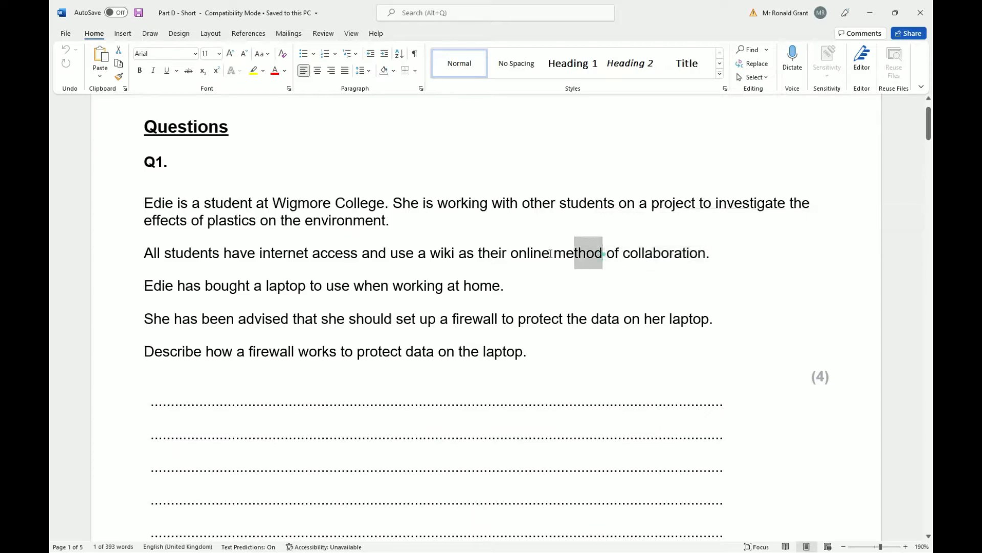
click(645, 253)
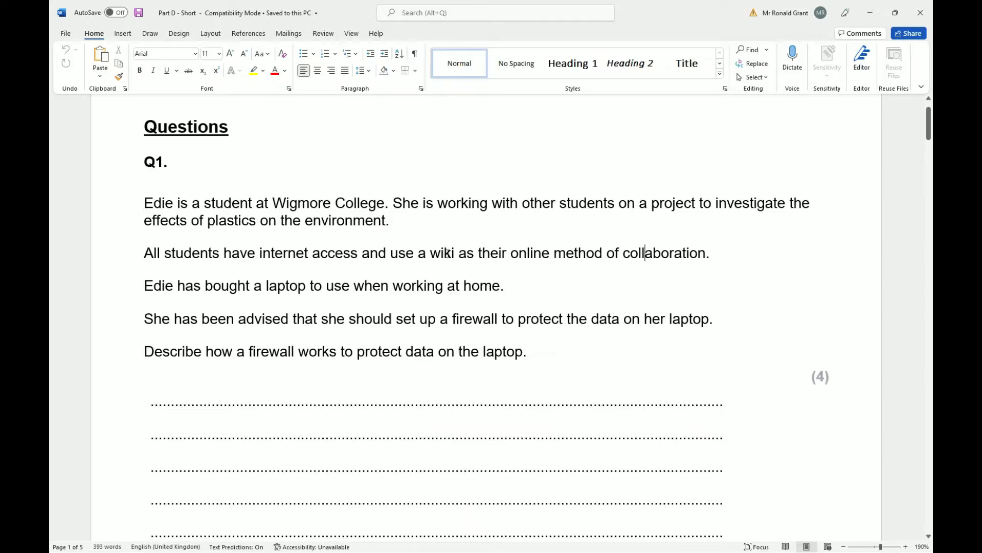
double_click(442, 253)
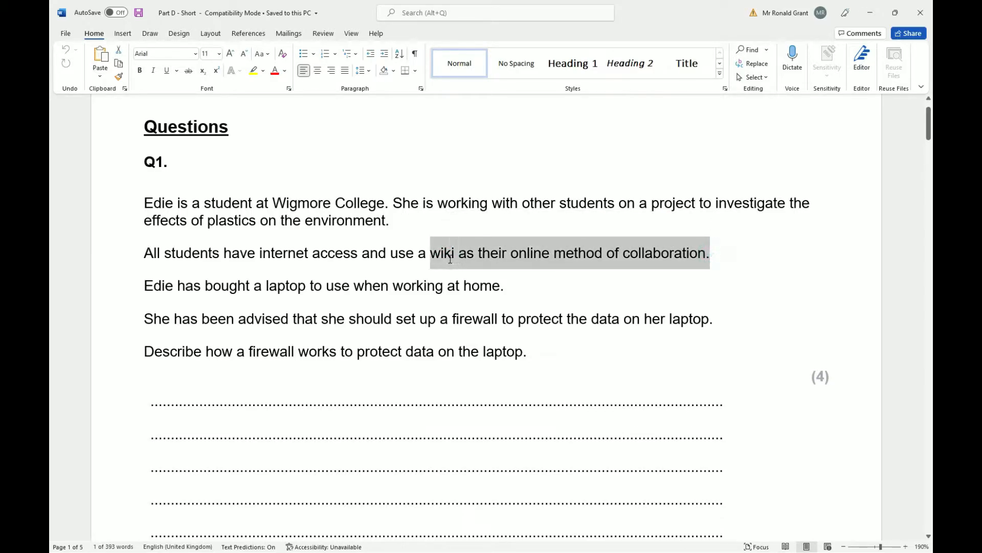
click(552, 252)
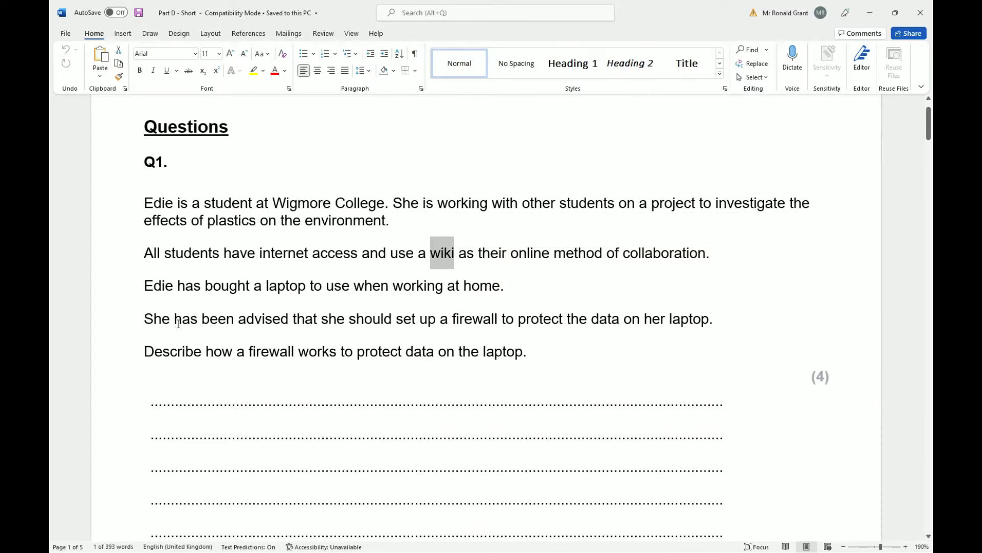
mouse_move(423, 323)
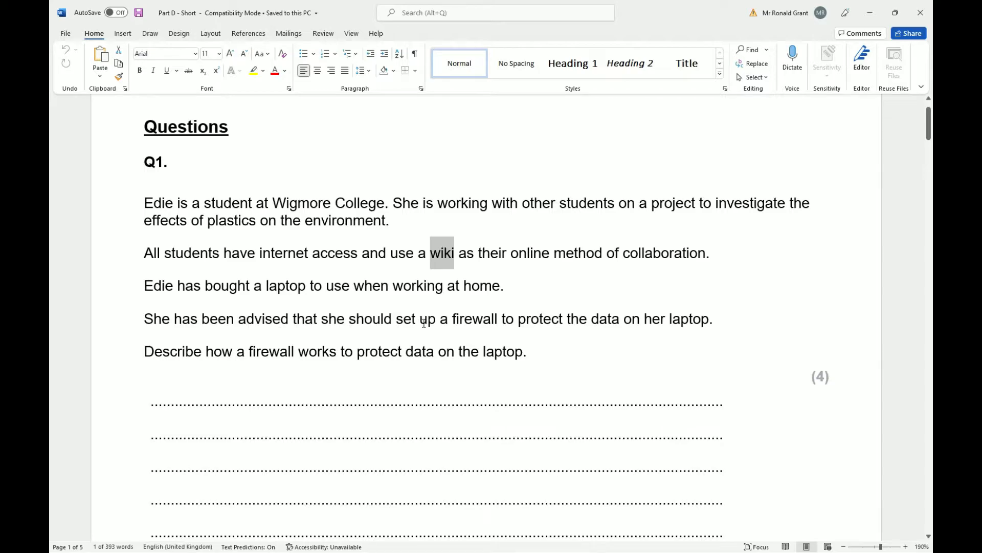
mouse_move(306, 348)
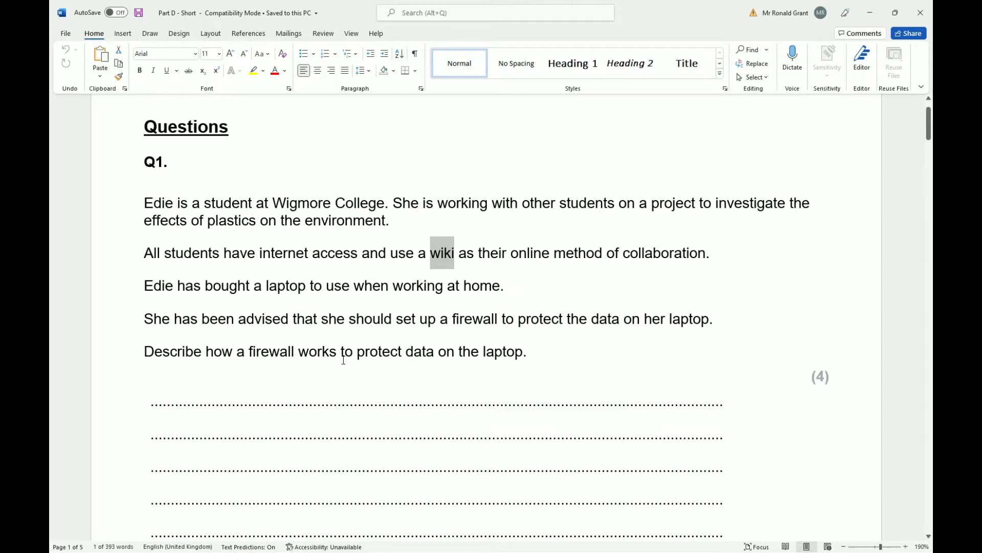
click(541, 357)
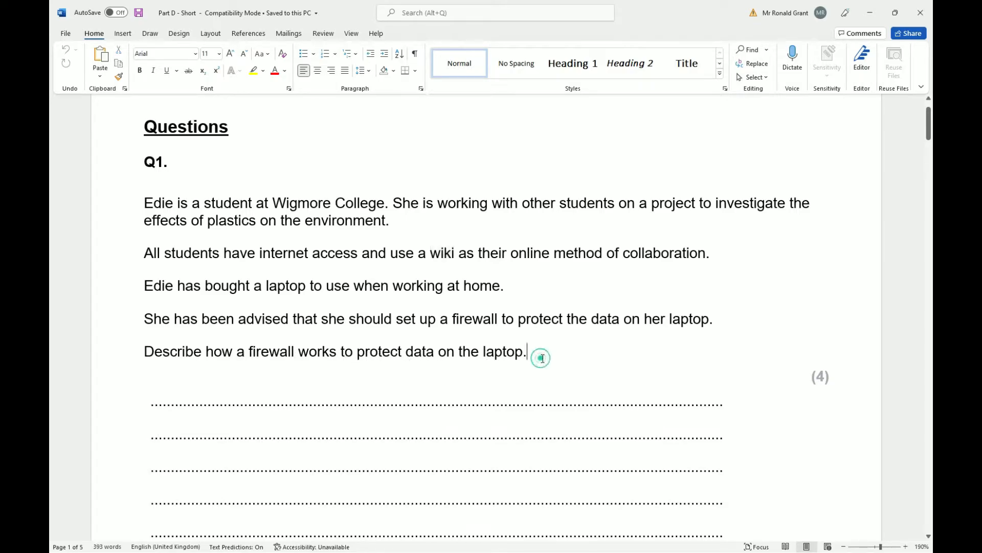
scroll(down, 3)
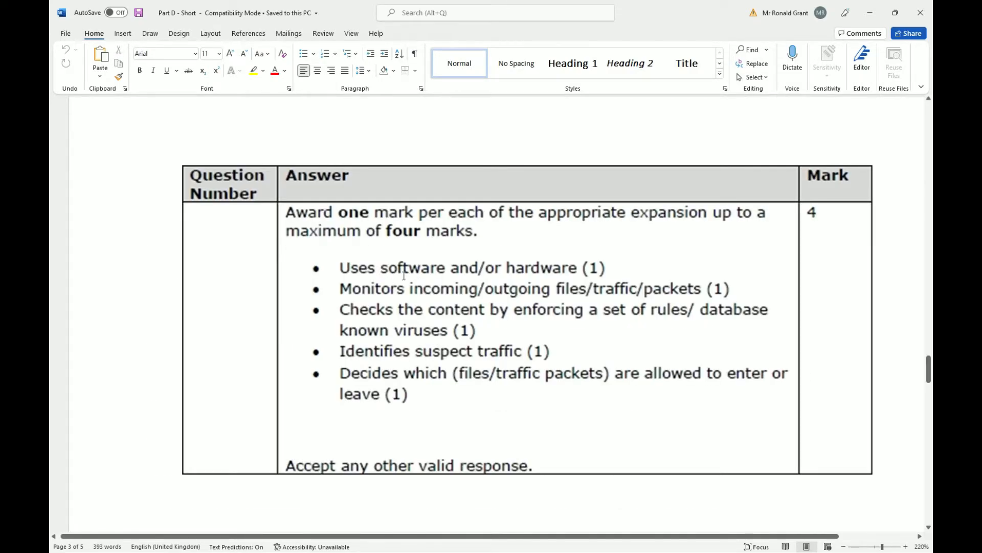
mouse_move(511, 274)
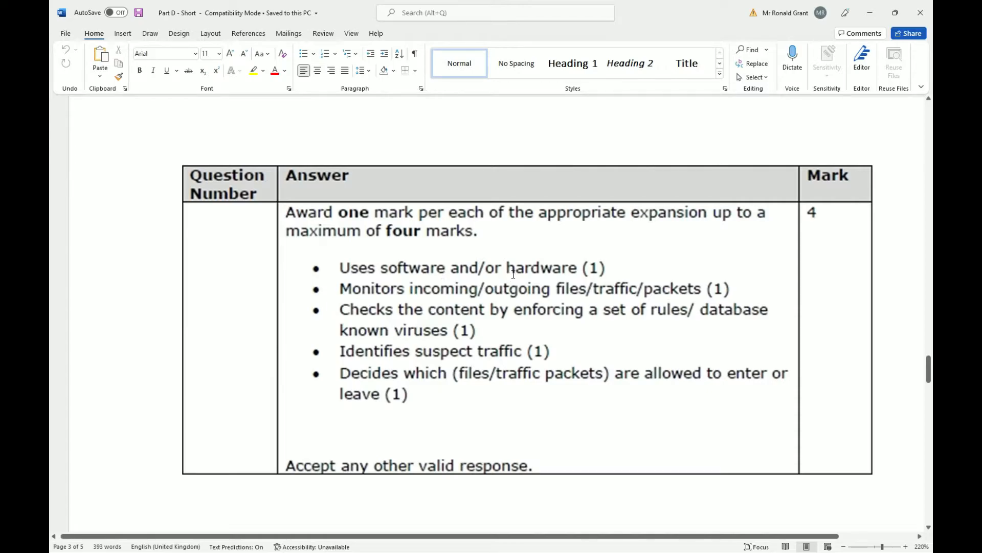
mouse_move(382, 271)
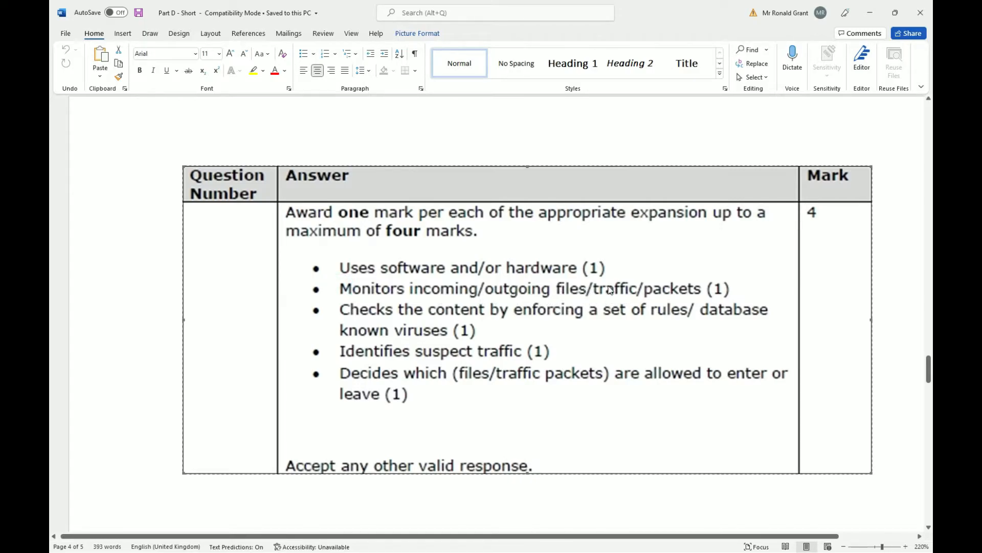
mouse_move(478, 319)
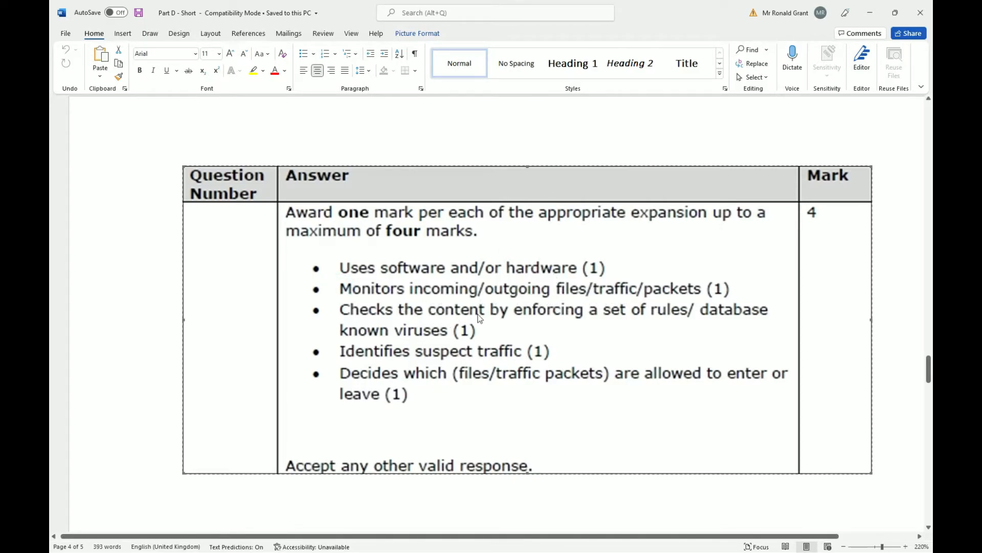
mouse_move(734, 333)
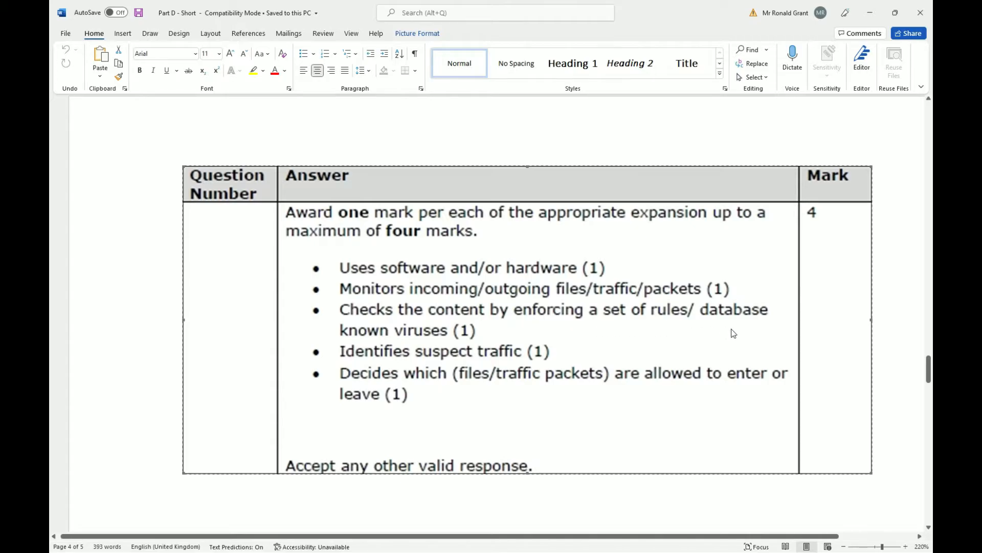
mouse_move(582, 320)
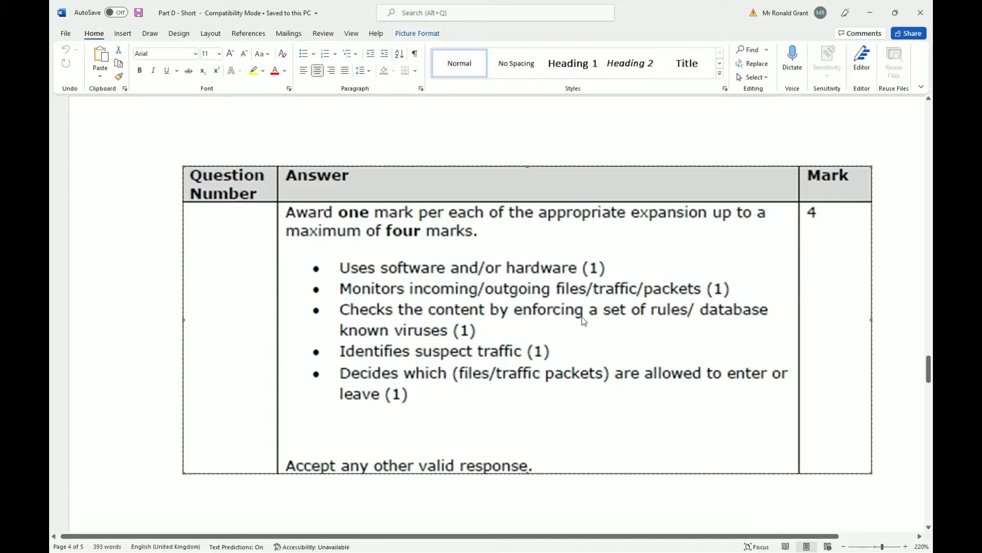
mouse_move(649, 303)
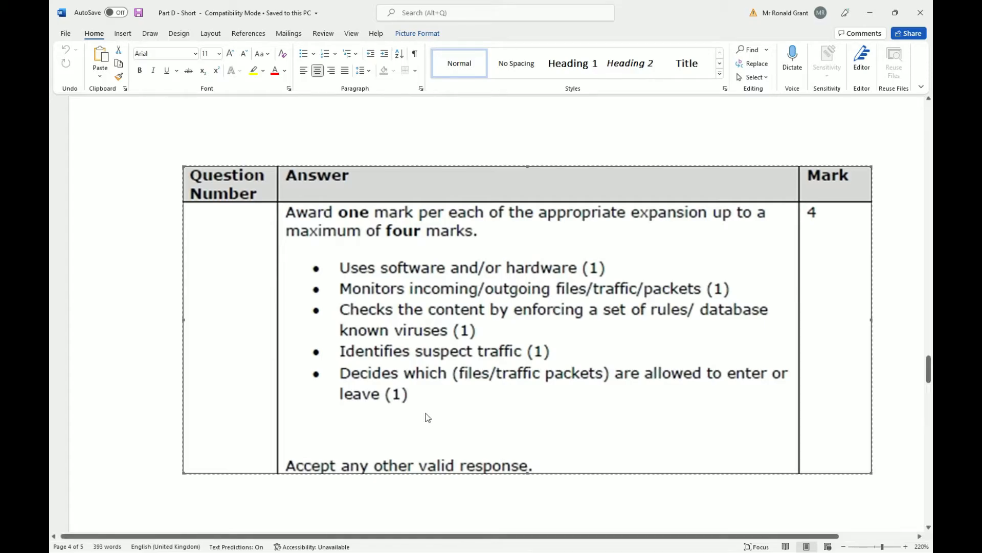
mouse_move(593, 313)
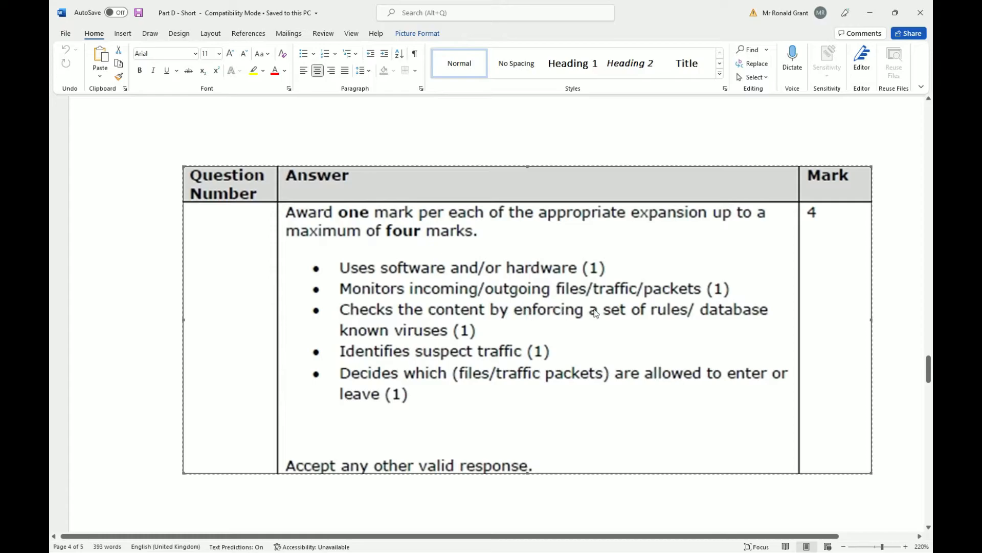
mouse_move(714, 317)
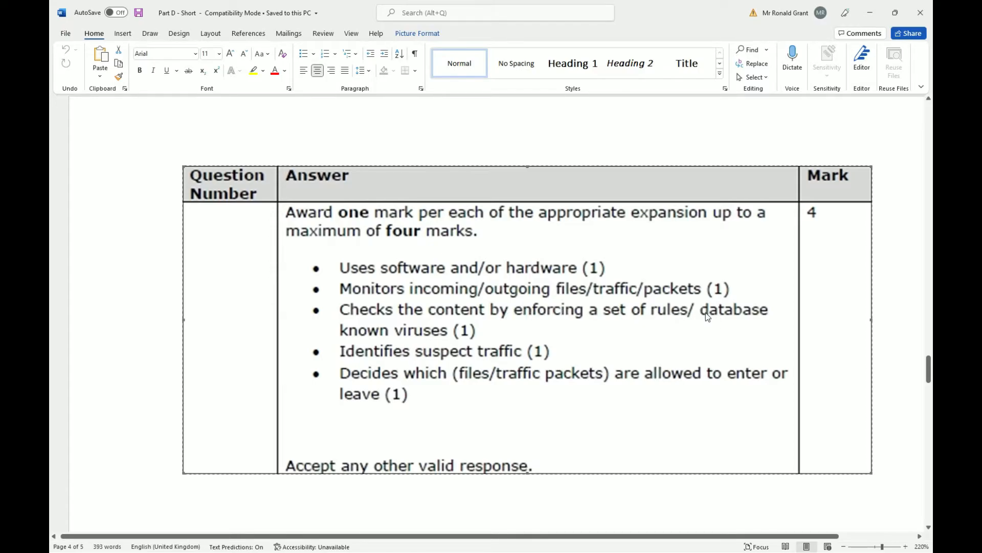
mouse_move(698, 314)
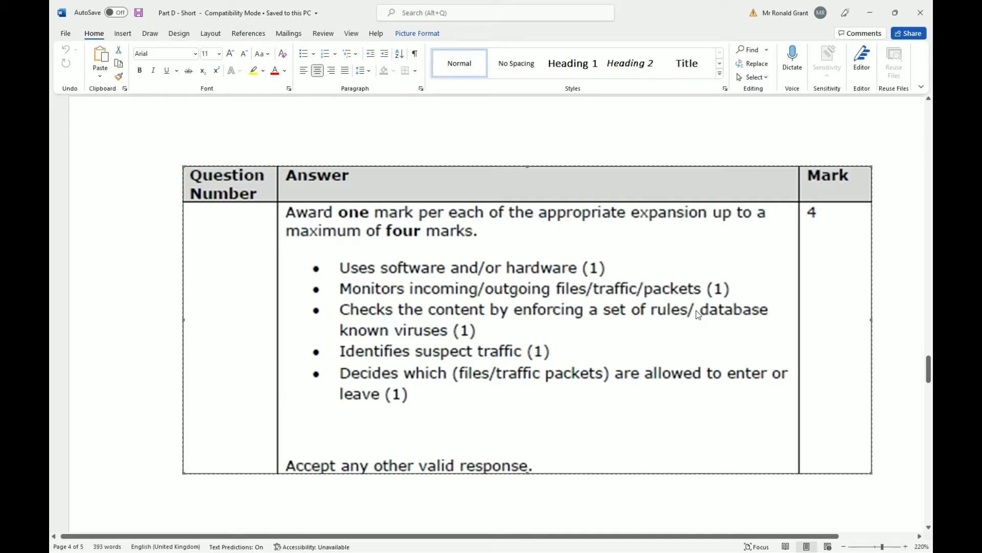
mouse_move(697, 316)
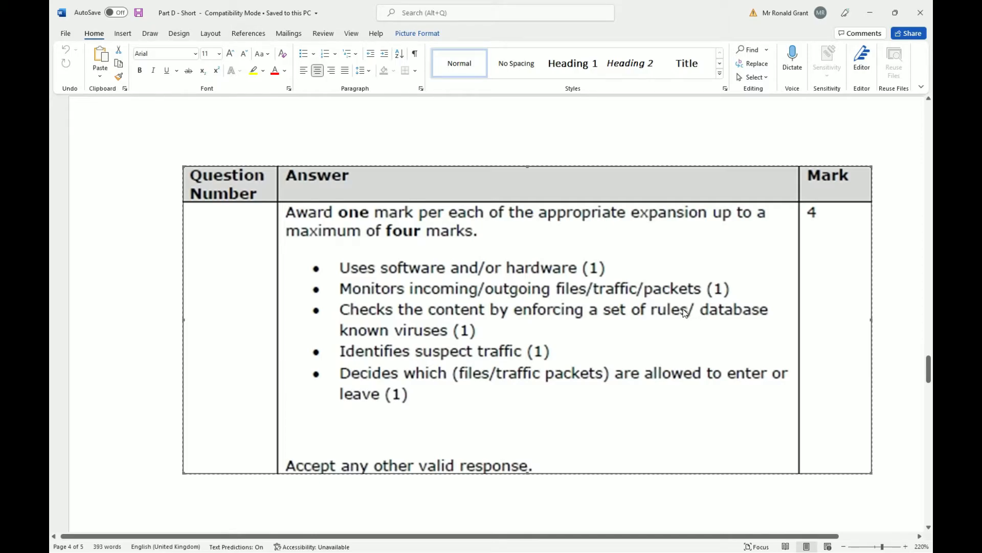
mouse_move(689, 309)
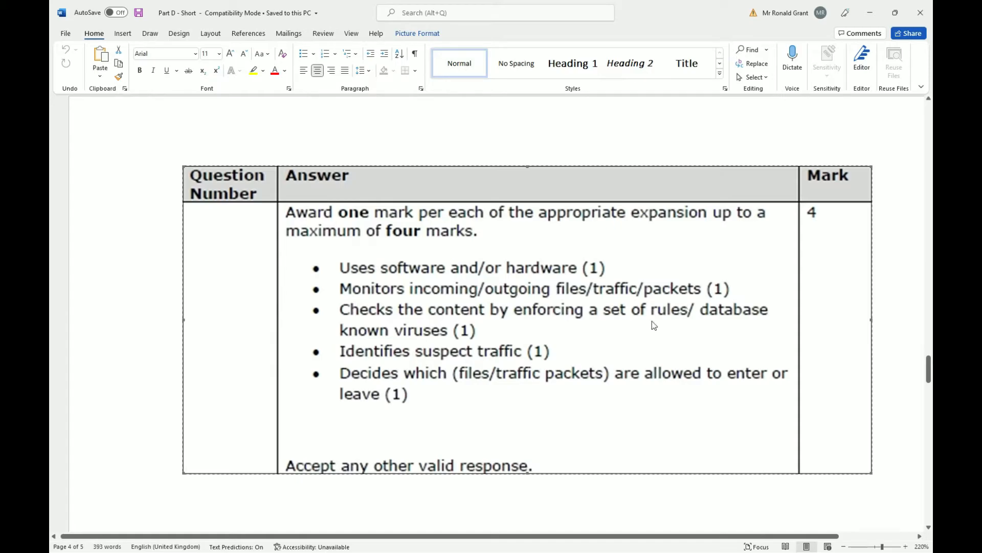
mouse_move(515, 359)
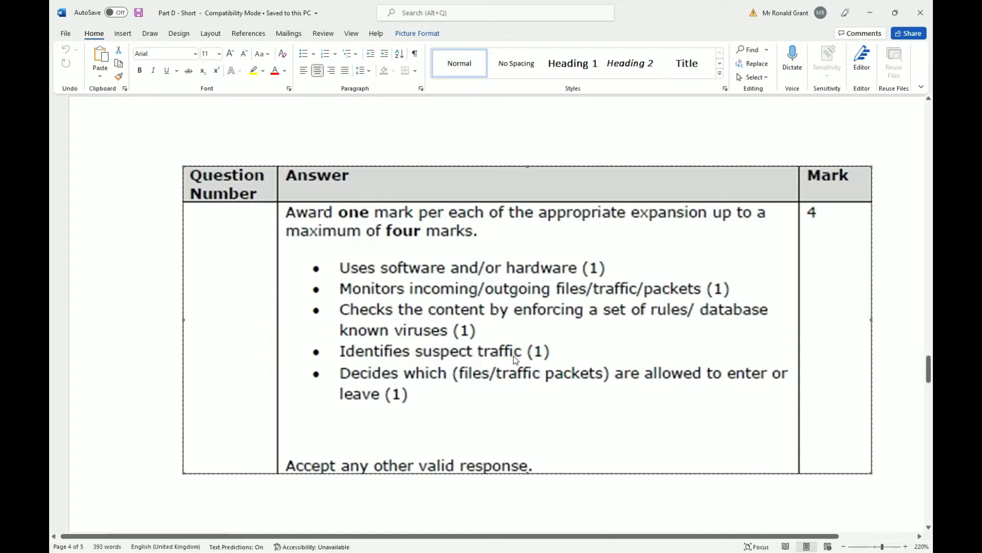
mouse_move(401, 376)
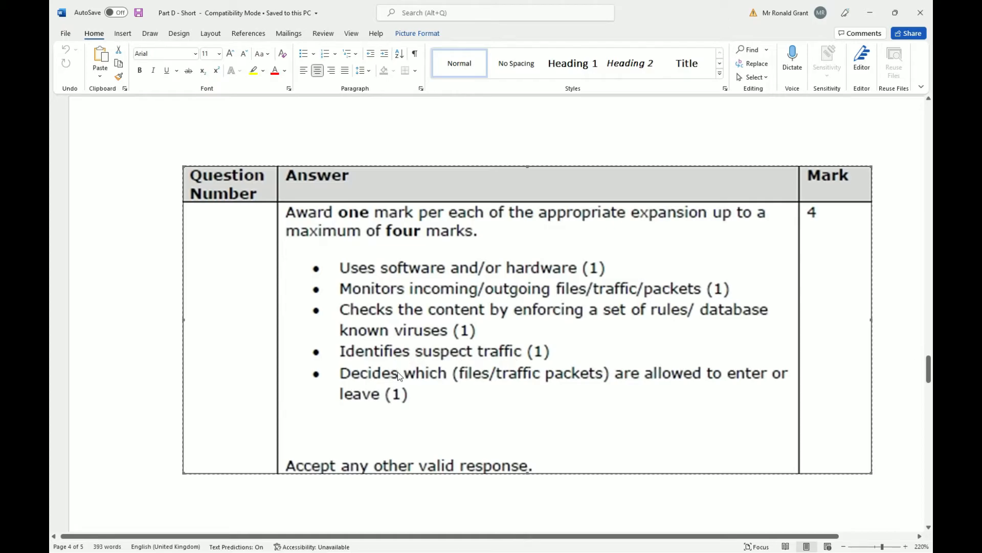
mouse_move(635, 385)
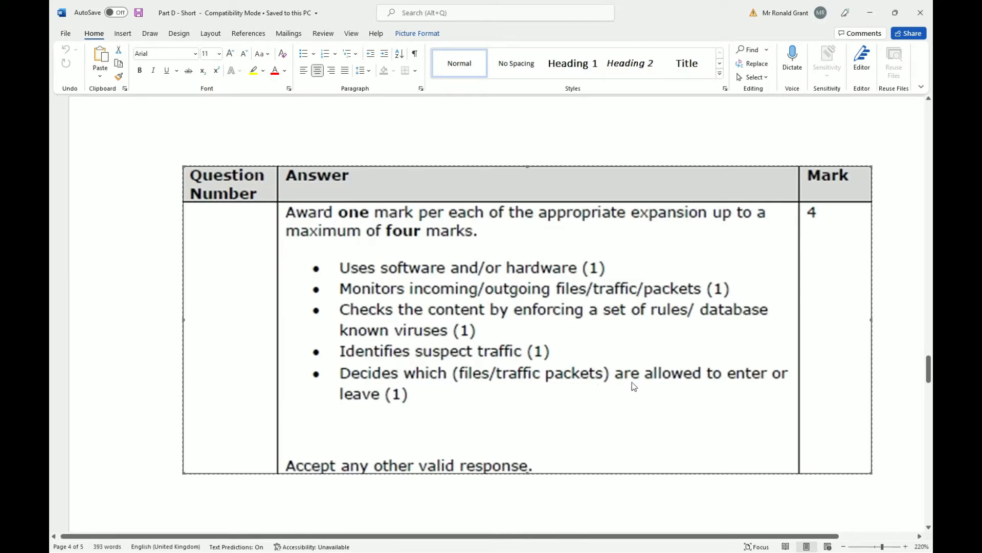
mouse_move(607, 356)
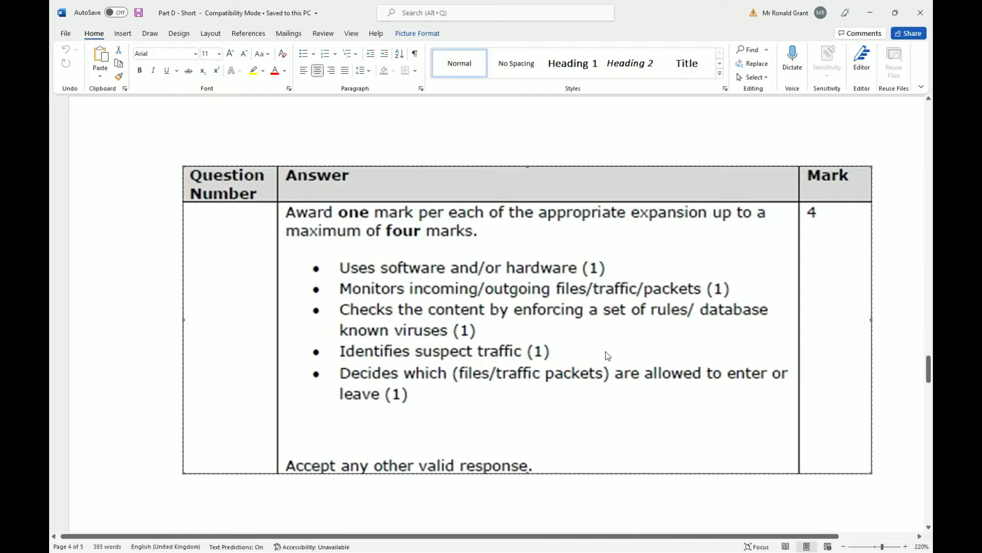
mouse_move(476, 286)
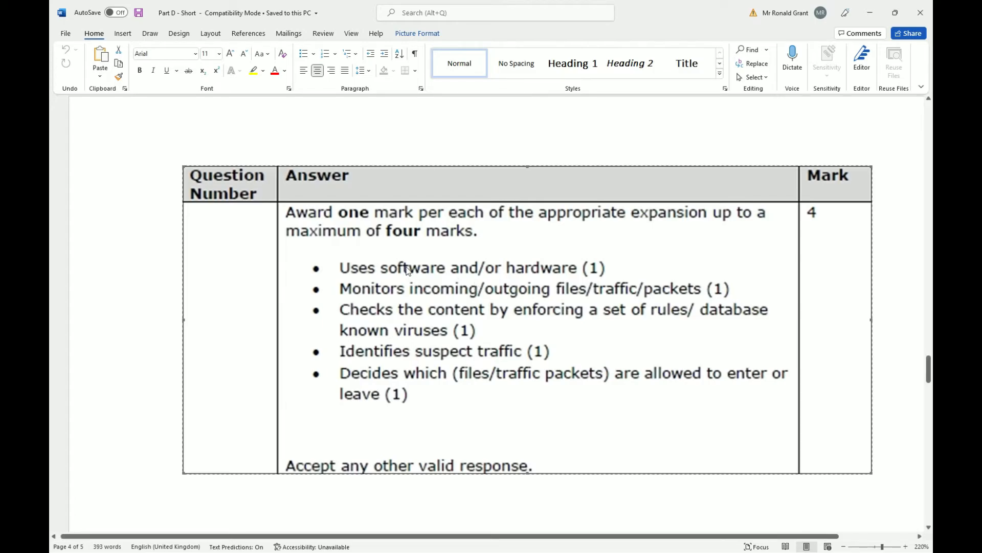
mouse_move(399, 266)
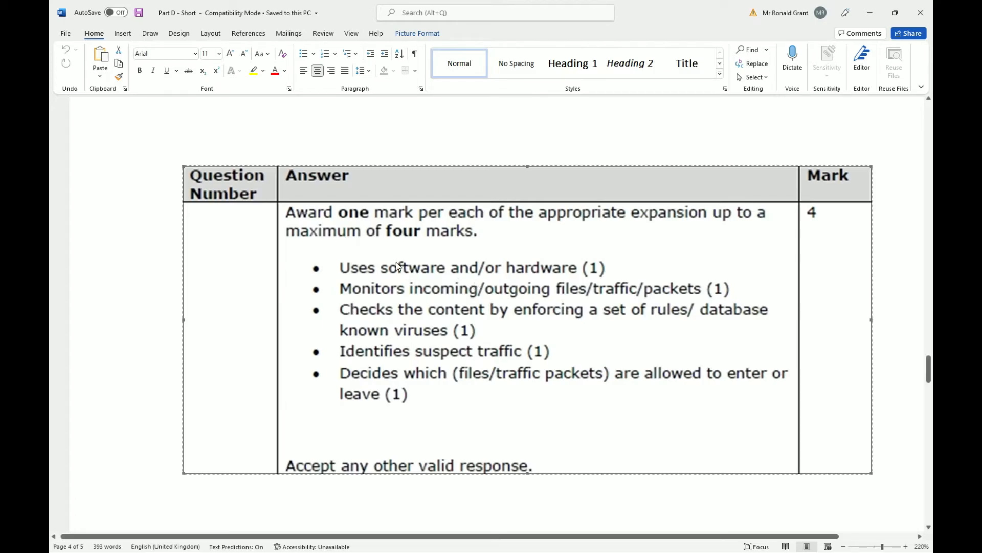